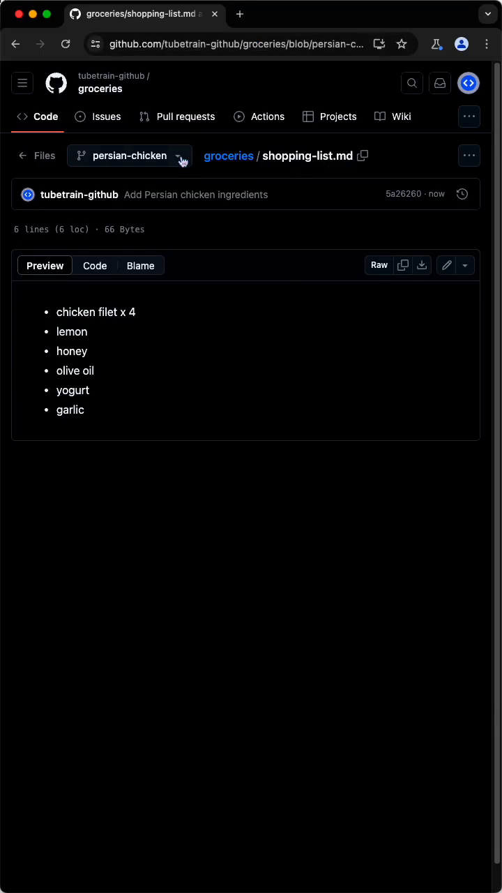
Create pull request #1 'Add chicken satay ingredients' from the chicken-satay branch into main.
{"action": "left_click", "coordinate": [128, 156]}
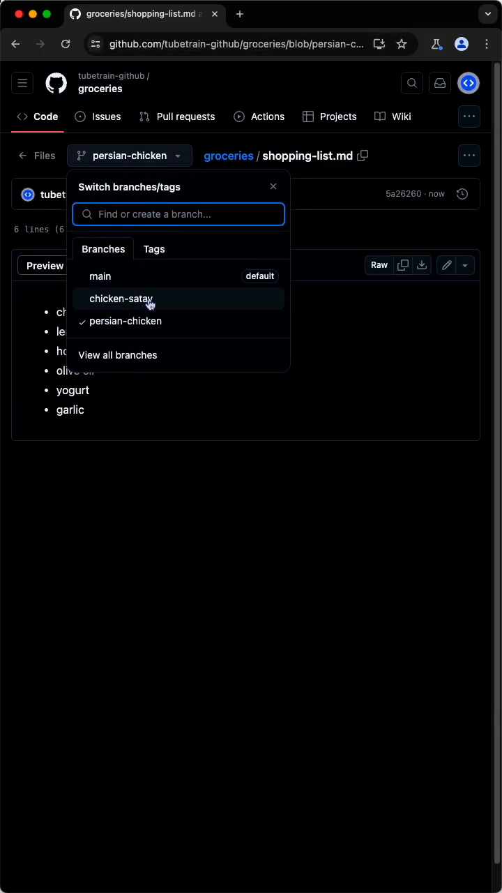
{"action": "left_click", "coordinate": [120, 298]}
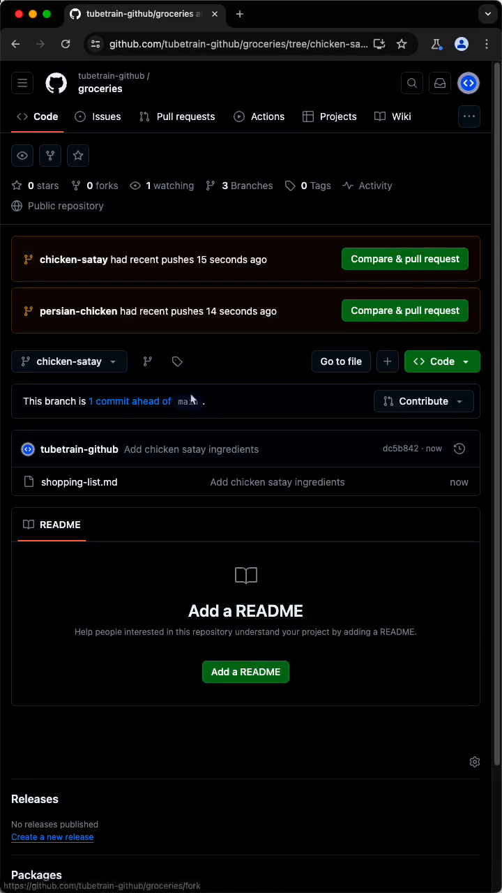
{"action": "mouse_move", "coordinate": [25, 399]}
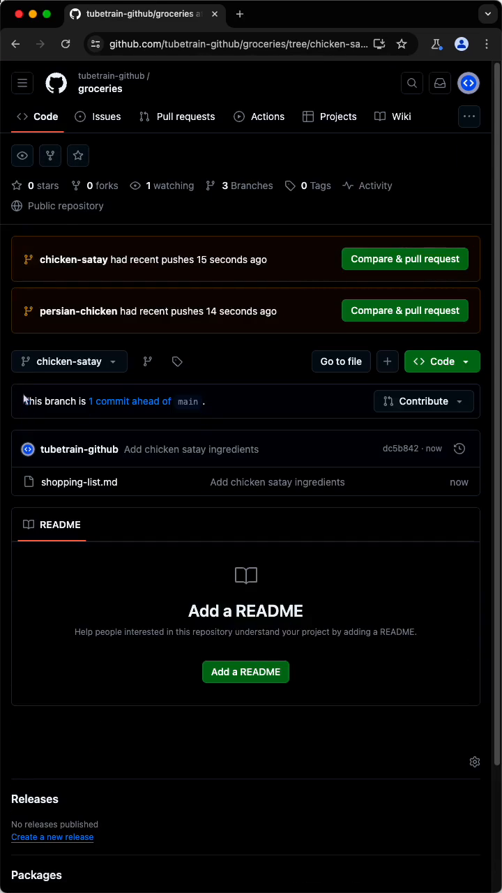
{"action": "left_click", "coordinate": [424, 401]}
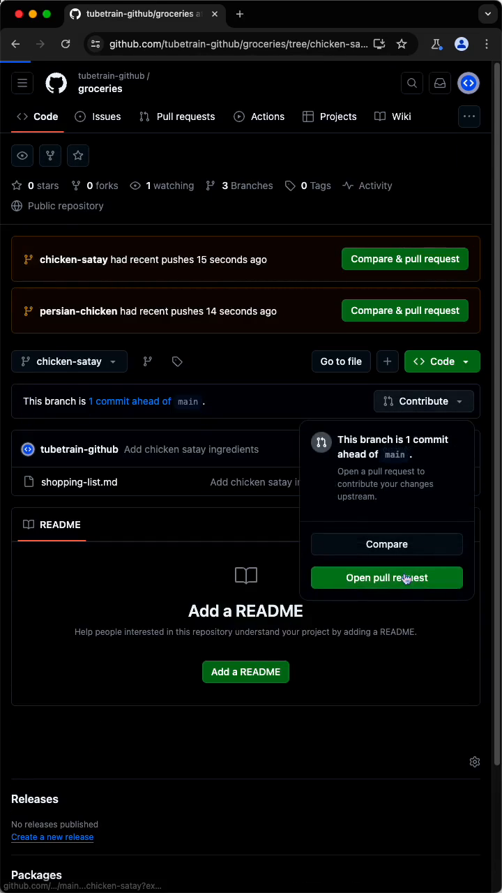
{"action": "left_click", "coordinate": [386, 578]}
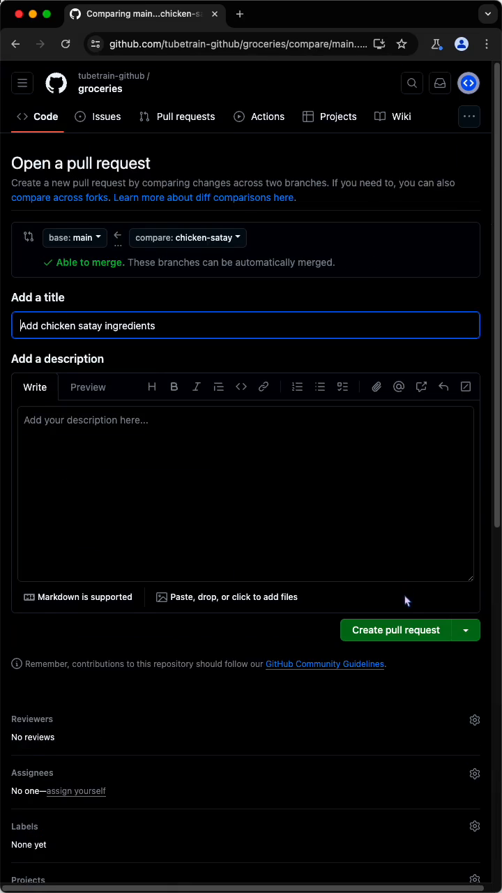
{"action": "left_click", "coordinate": [396, 630]}
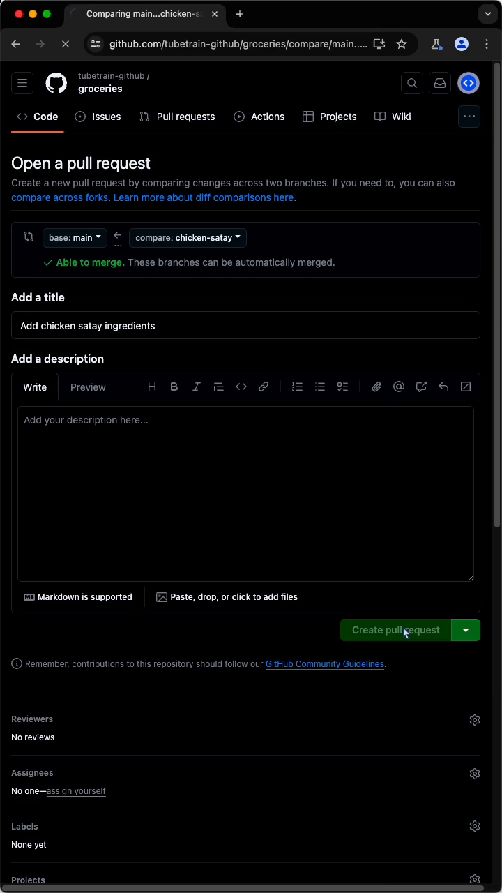
{"action": "left_click", "coordinate": [396, 631]}
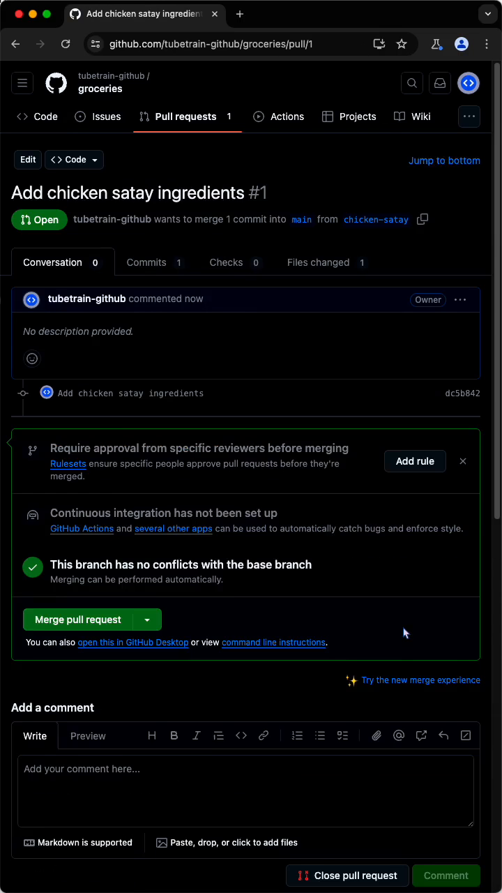
Merge pull request #1 into main, delete chicken-satay, and view shopping-list.md with the satay ingredients.
{"action": "left_click", "coordinate": [78, 619]}
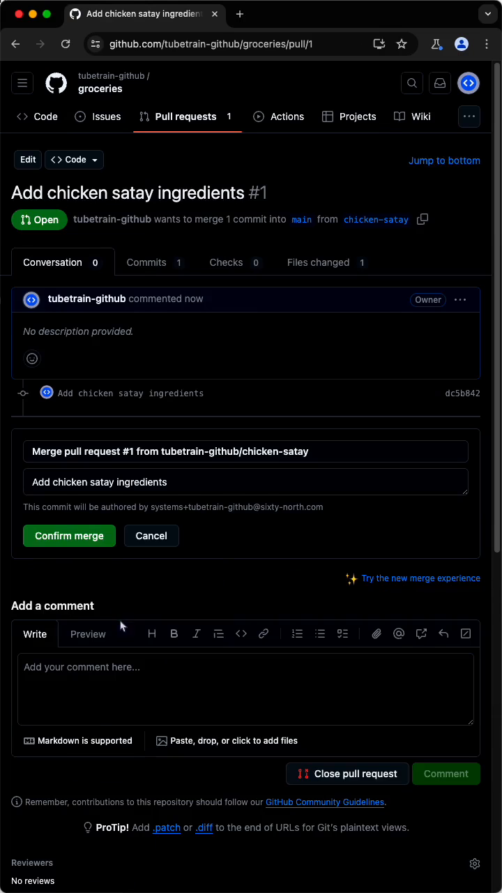
{"action": "left_click", "coordinate": [70, 536]}
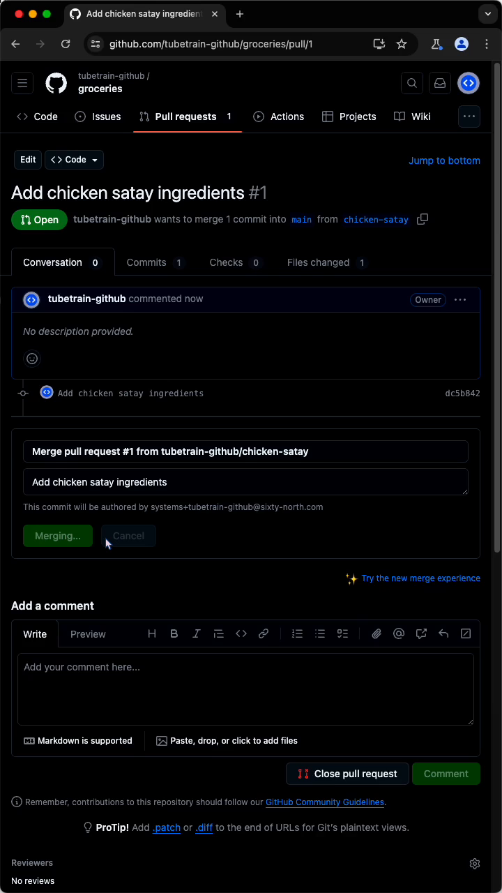
{"action": "left_click", "coordinate": [58, 536]}
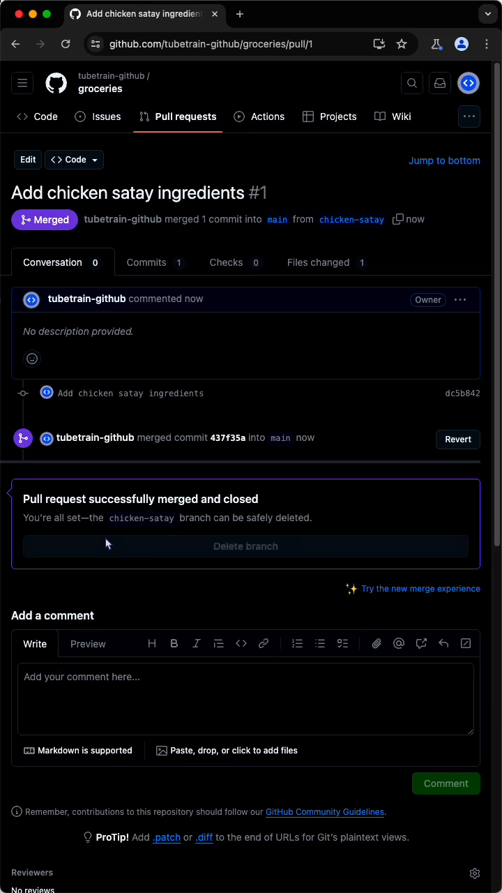
{"action": "left_click", "coordinate": [246, 546]}
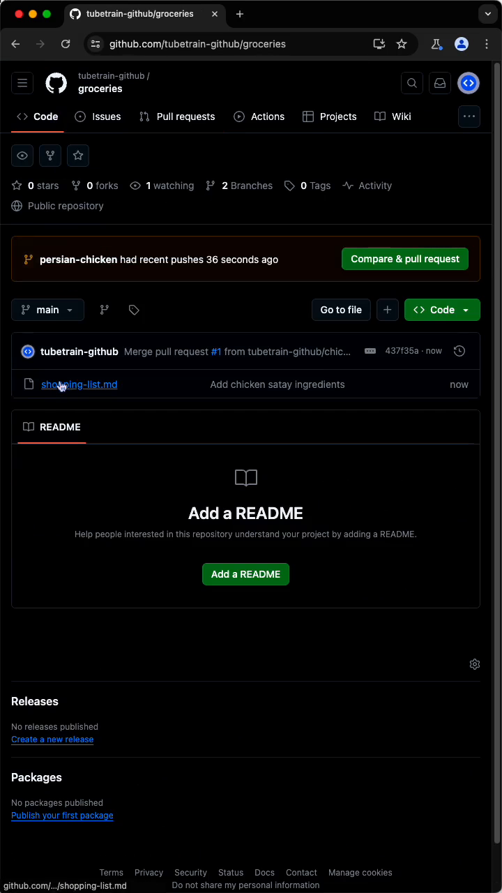
{"action": "left_click", "coordinate": [78, 385]}
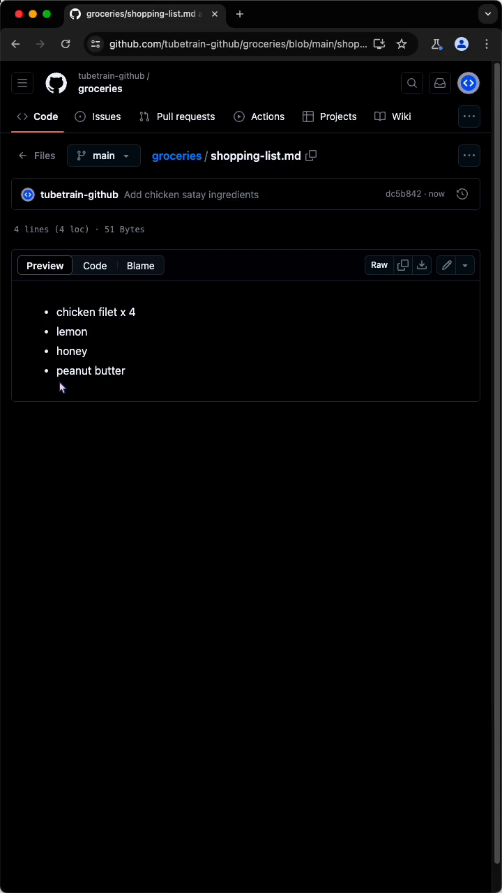
{"action": "mouse_move", "coordinate": [56, 124]}
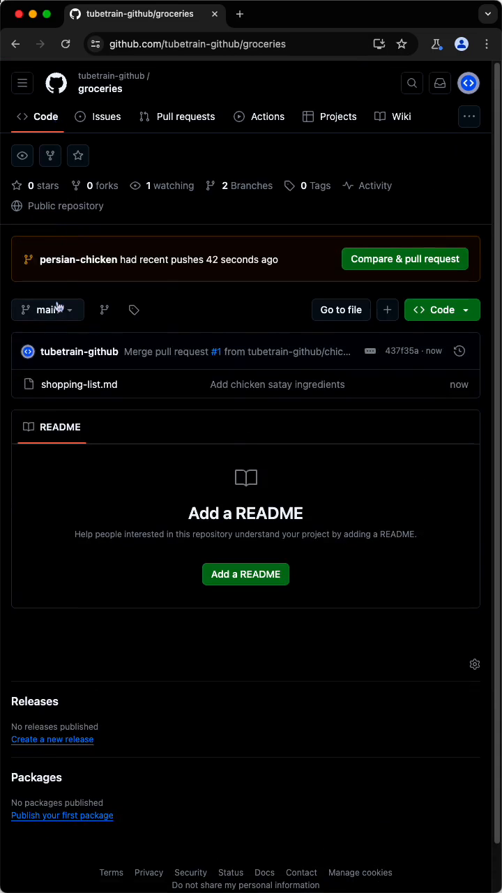
Create pull request #2 'Add Persian chicken ingredients' from persian-chicken into main despite the merge conflict.
{"action": "left_click", "coordinate": [47, 310]}
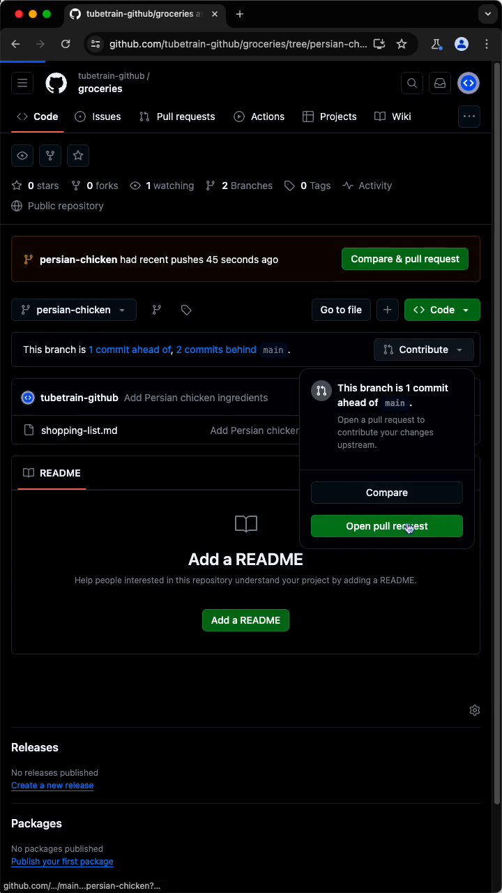
{"action": "left_click", "coordinate": [386, 526]}
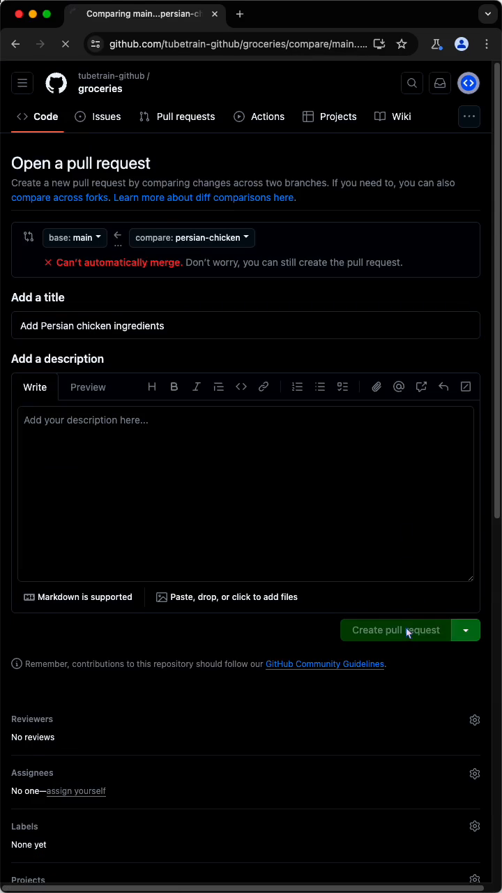
{"action": "left_click", "coordinate": [394, 631]}
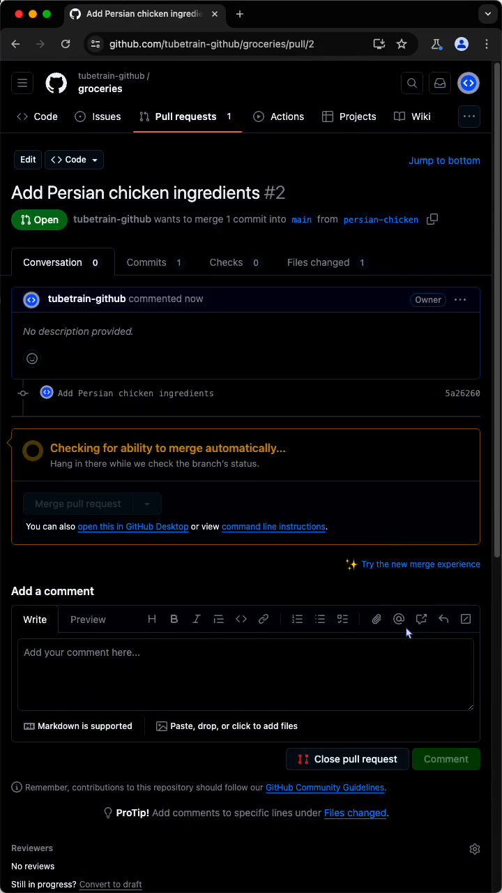